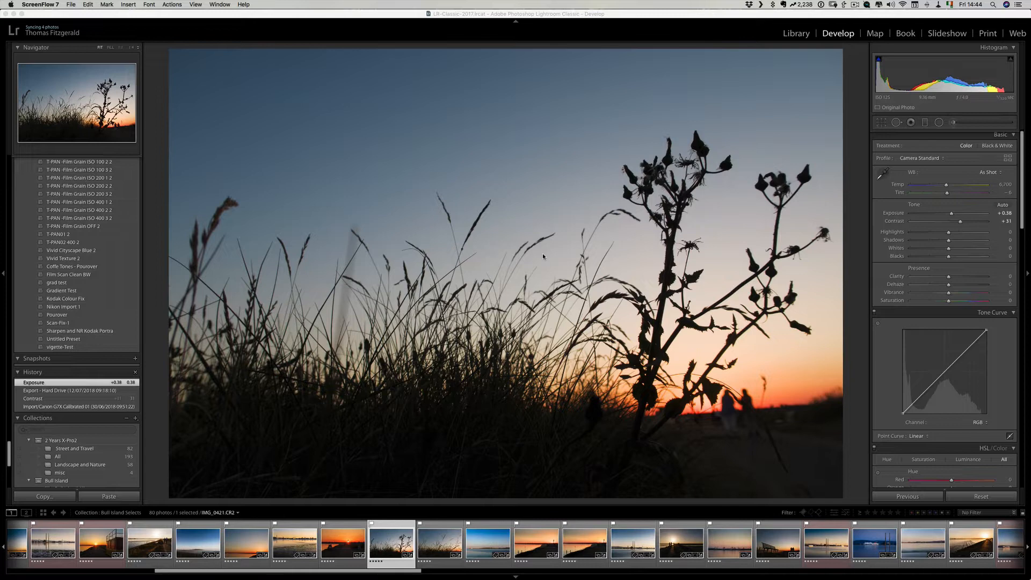
pyautogui.moveTo(228, 219)
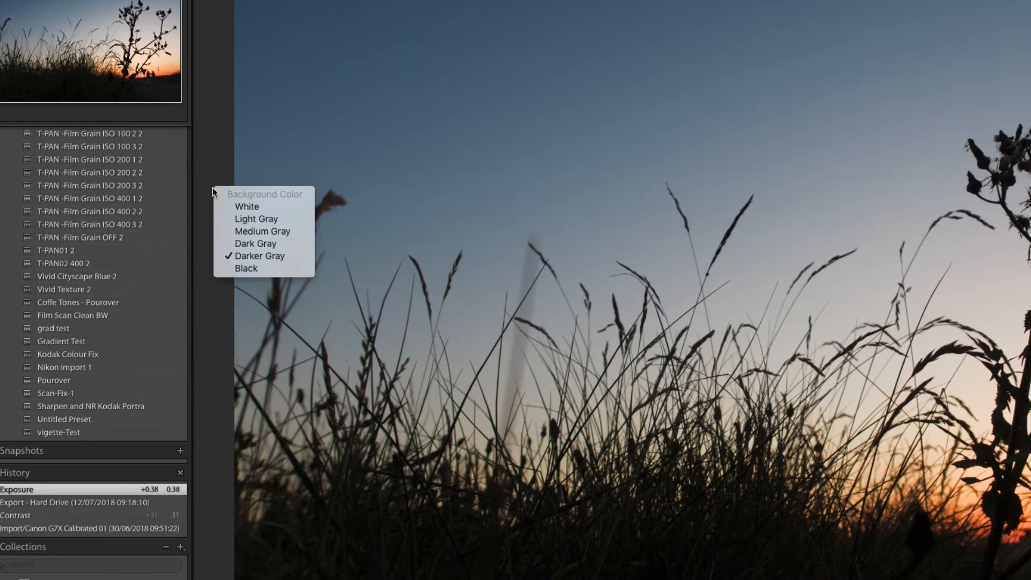
pyautogui.moveTo(247, 206)
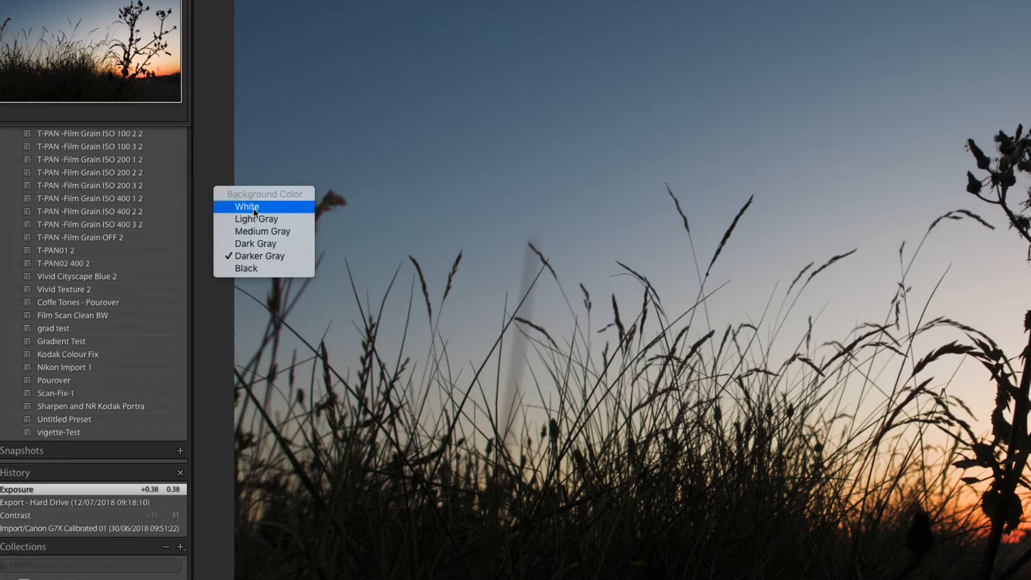
# Step: Set the background colour around the grass silhouette photo to White
pyautogui.click(247, 206)
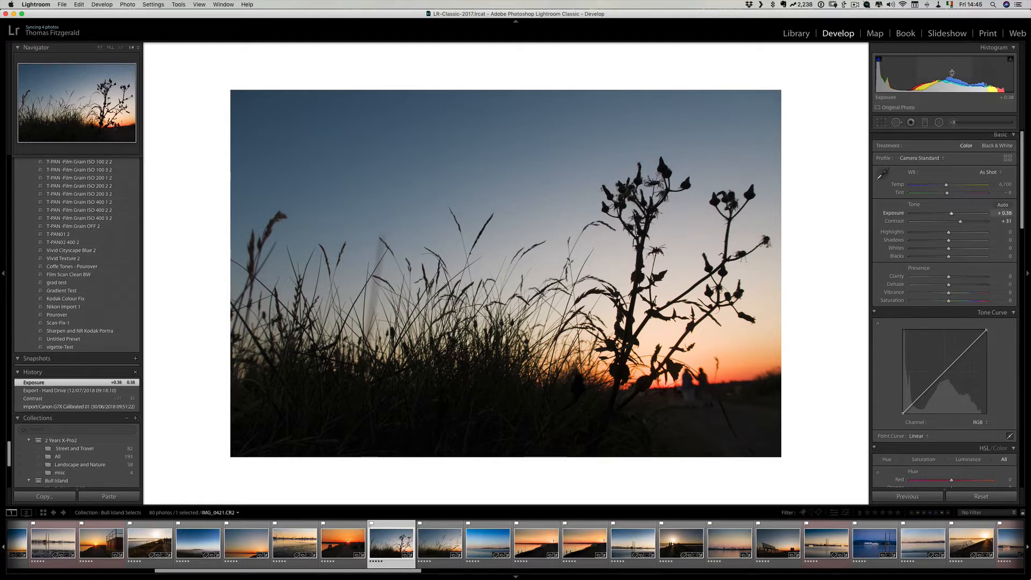
# Step: Raise the silhouette photo's Exposure to +0.42, then select the ferry sunset photo in the filmstrip
pyautogui.moveTo(968, 213); pyautogui.dragTo(972, 213)
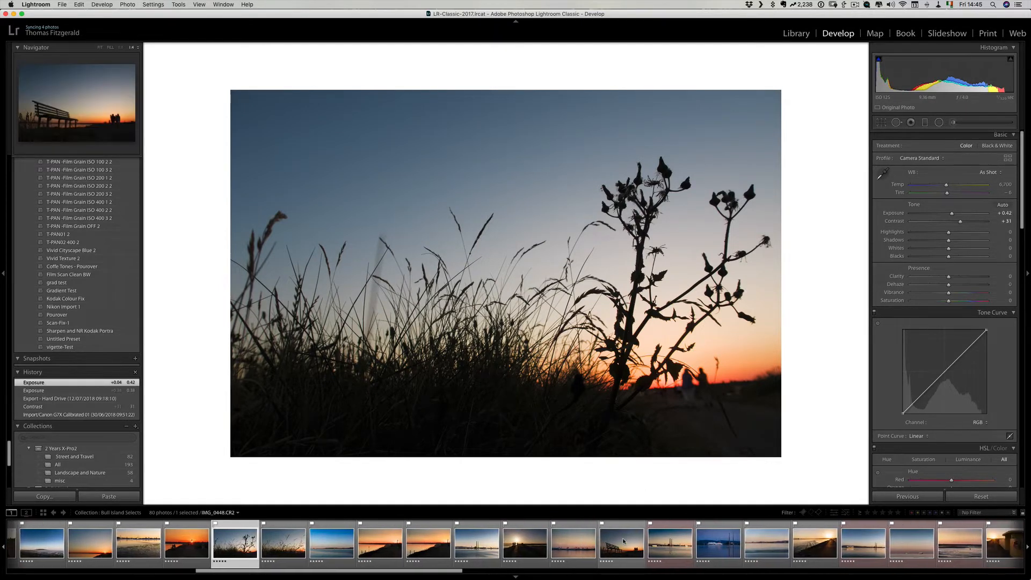
pyautogui.click(669, 543)
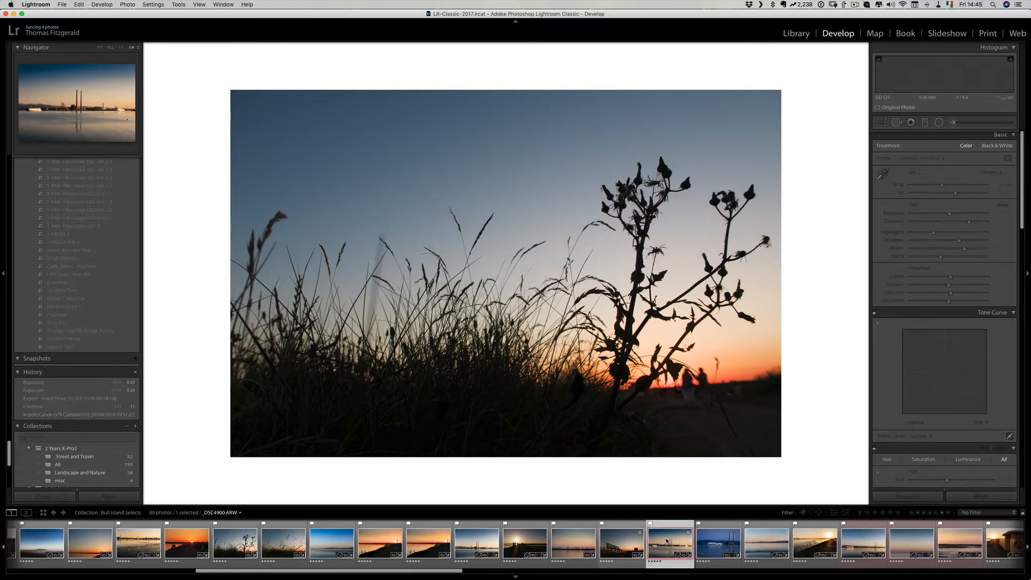
pyautogui.click(669, 543)
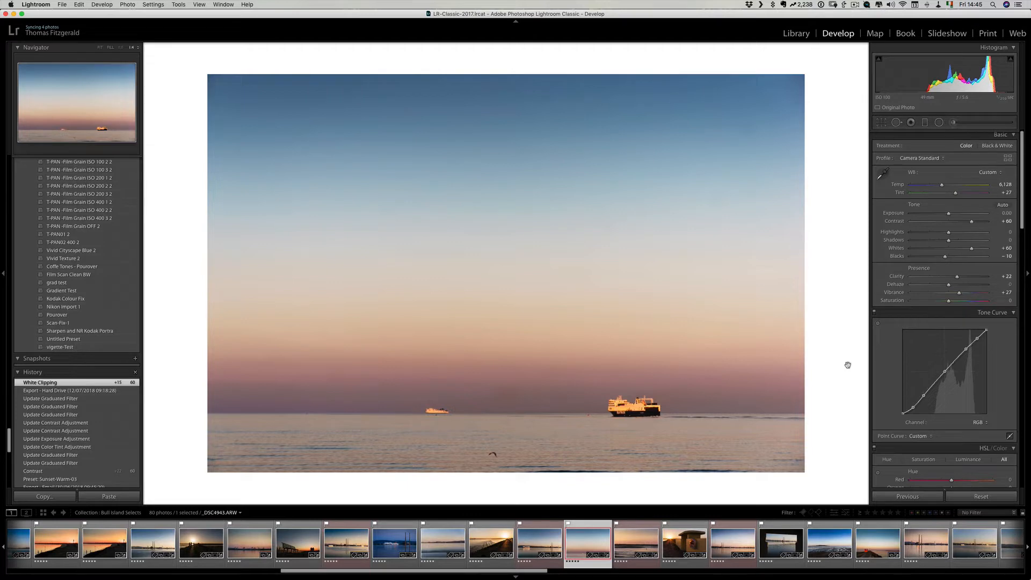
pyautogui.moveTo(971, 250)
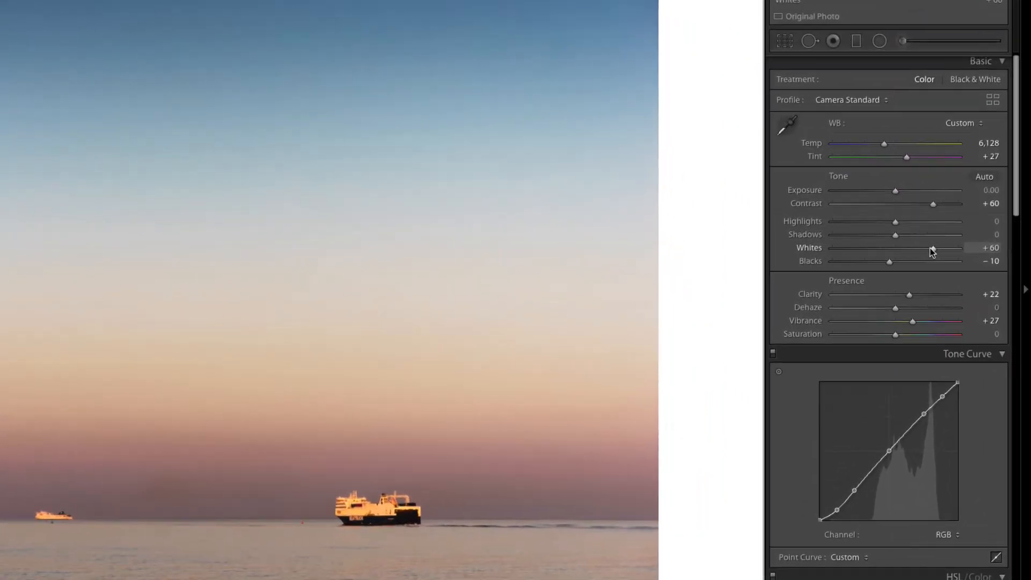
# Step: Ease the ferry photo's Whites down from +60 to about +56
pyautogui.moveTo(931, 248); pyautogui.dragTo(920, 248)
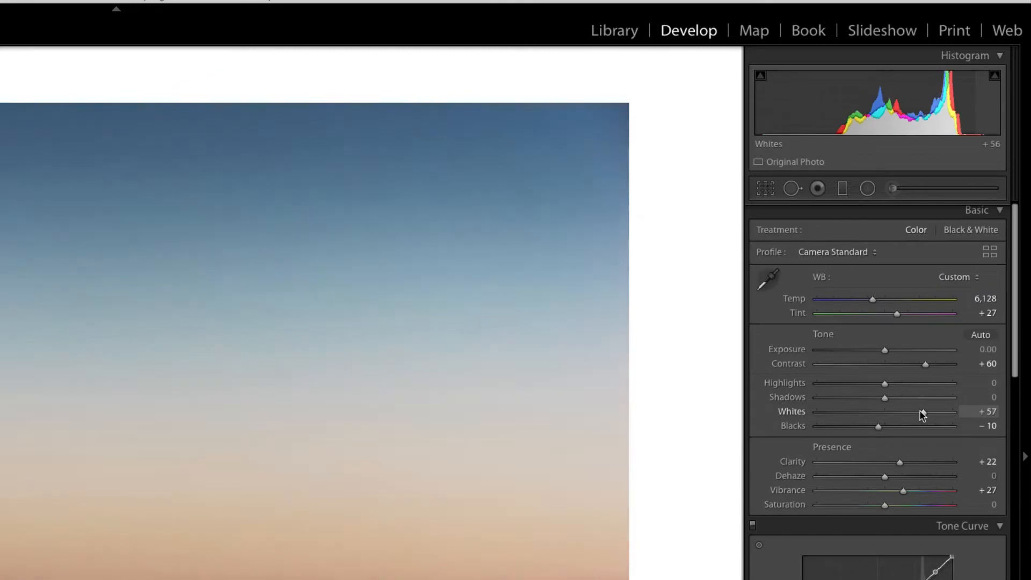
pyautogui.moveTo(914, 412); pyautogui.dragTo(912, 411)
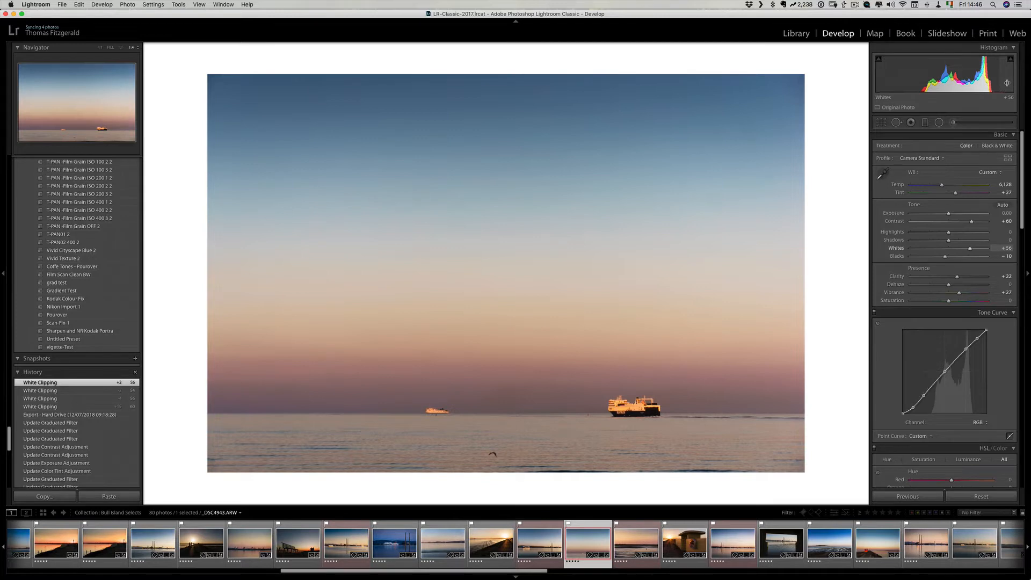
pyautogui.moveTo(948, 213); pyautogui.dragTo(967, 212)
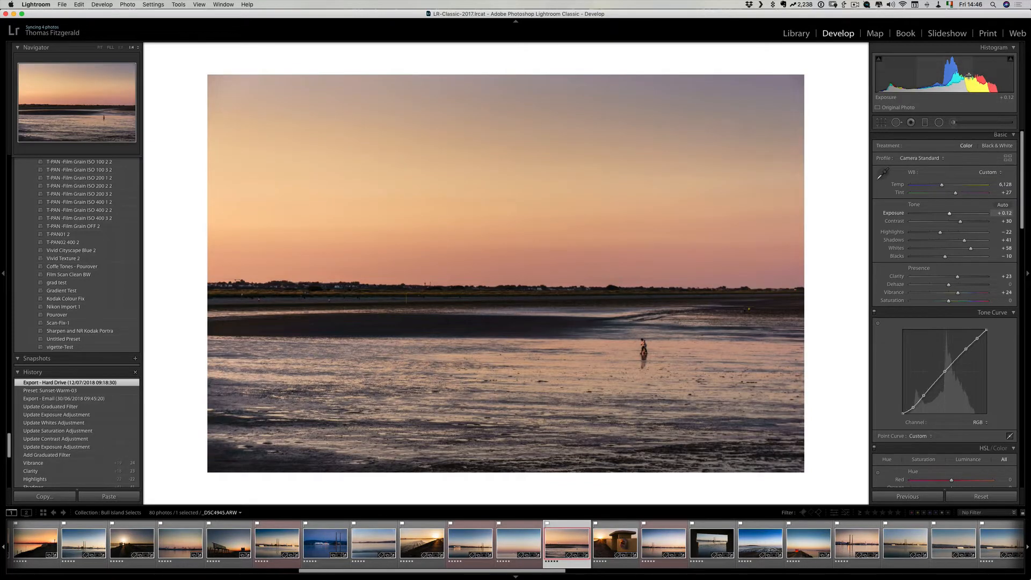
# Step: Lift the beach photo's Whites to about +63, then select the concrete shelter sunset photo
pyautogui.moveTo(973, 248); pyautogui.dragTo(979, 248)
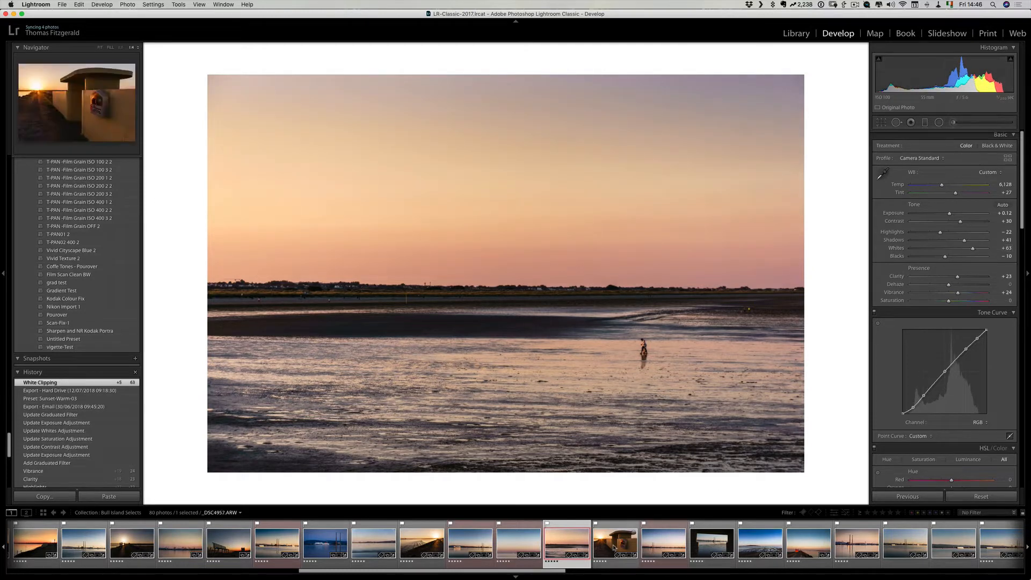
pyautogui.click(614, 542)
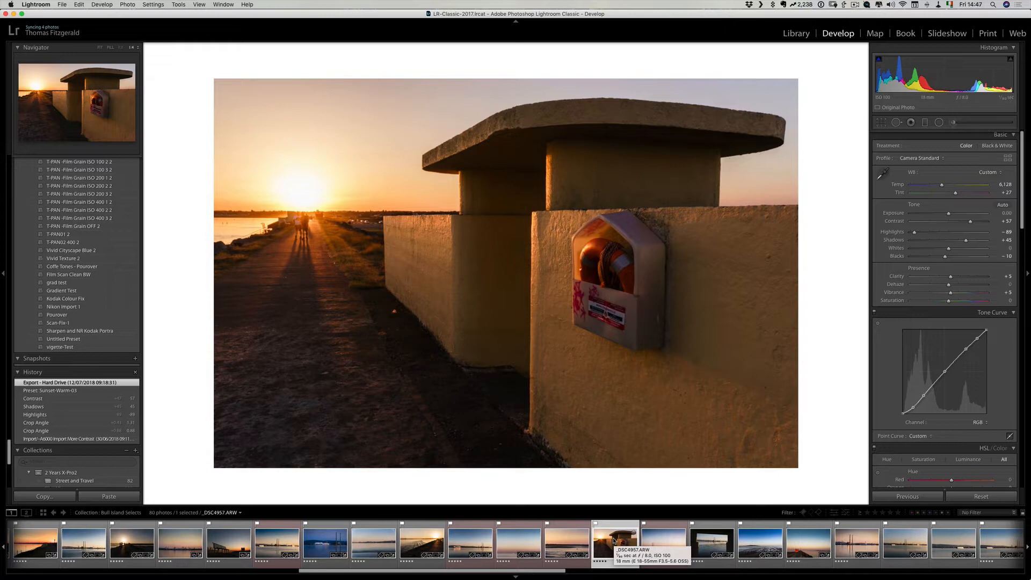
pyautogui.rightClick(220, 284)
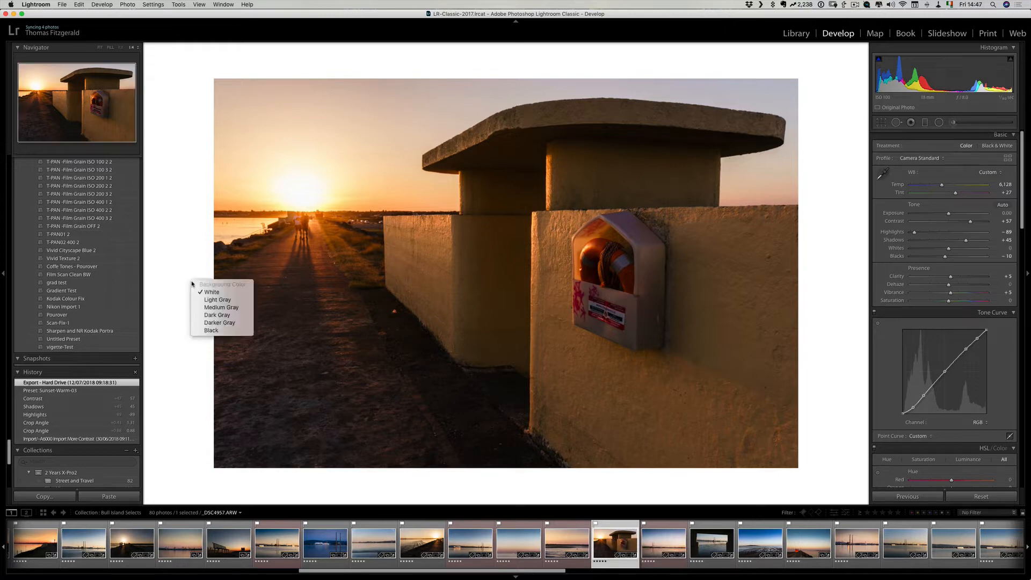
pyautogui.moveTo(221, 307)
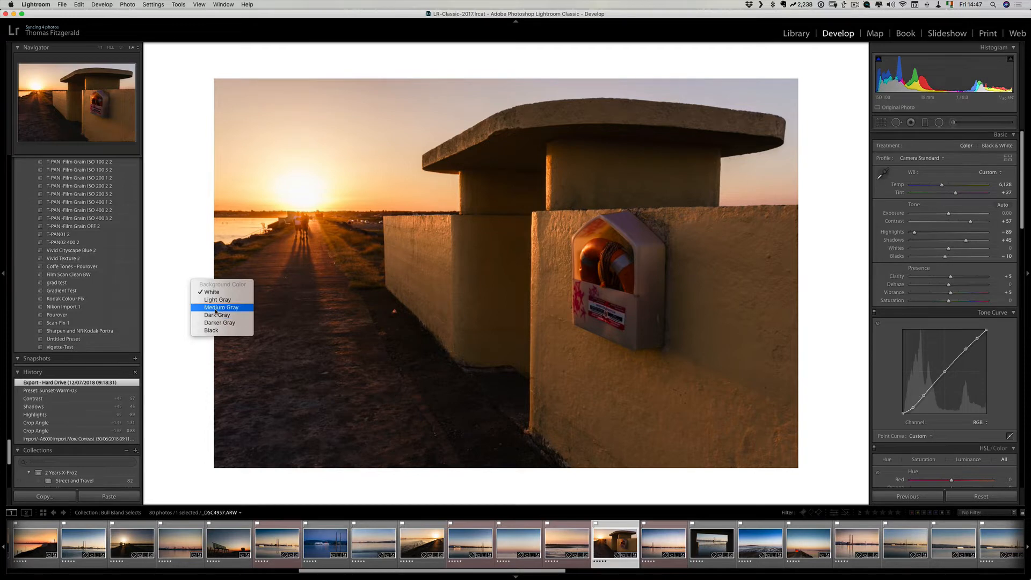
pyautogui.click(211, 291)
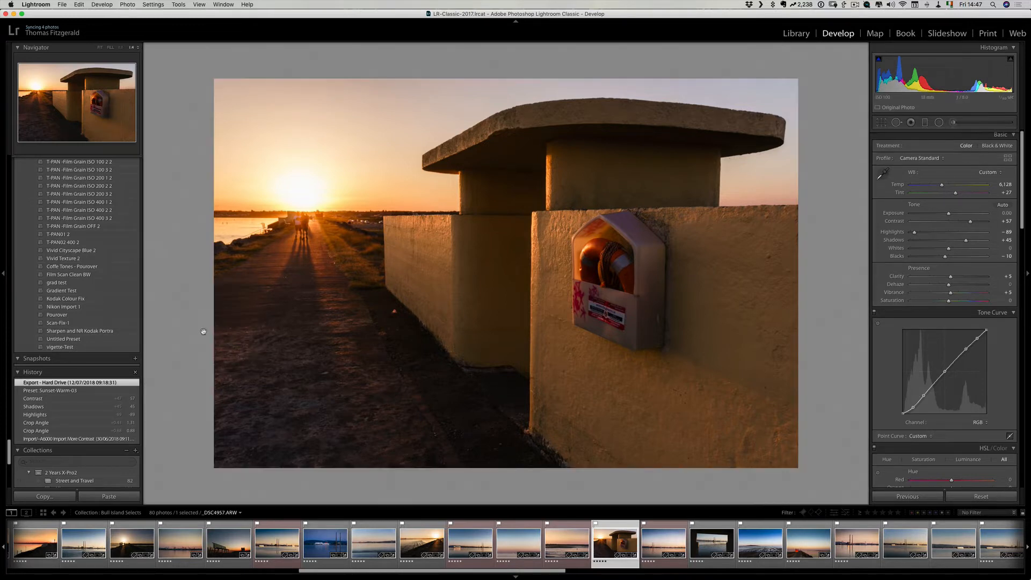
pyautogui.moveTo(180, 327)
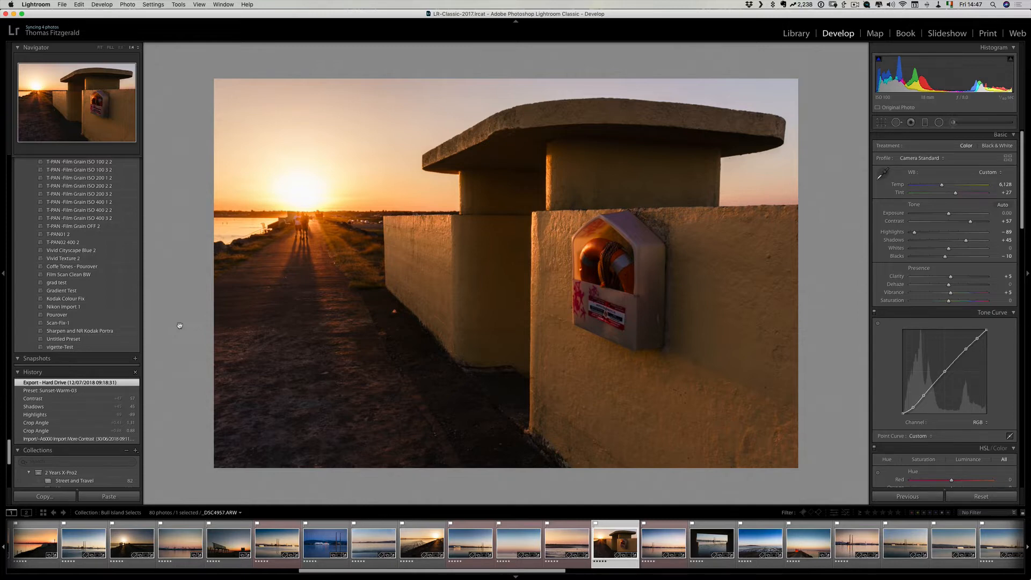
pyautogui.rightClick(187, 324)
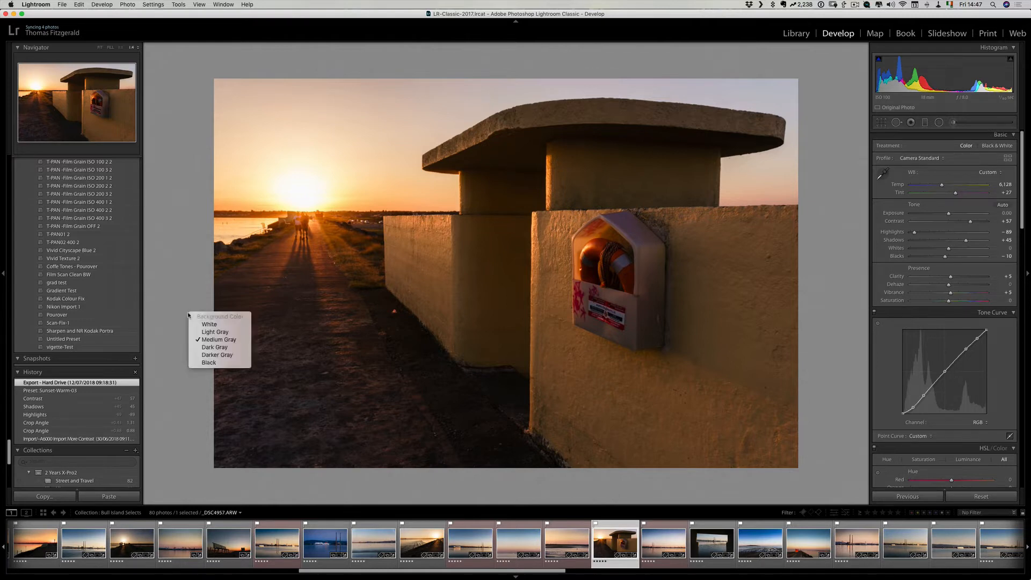
pyautogui.click(209, 324)
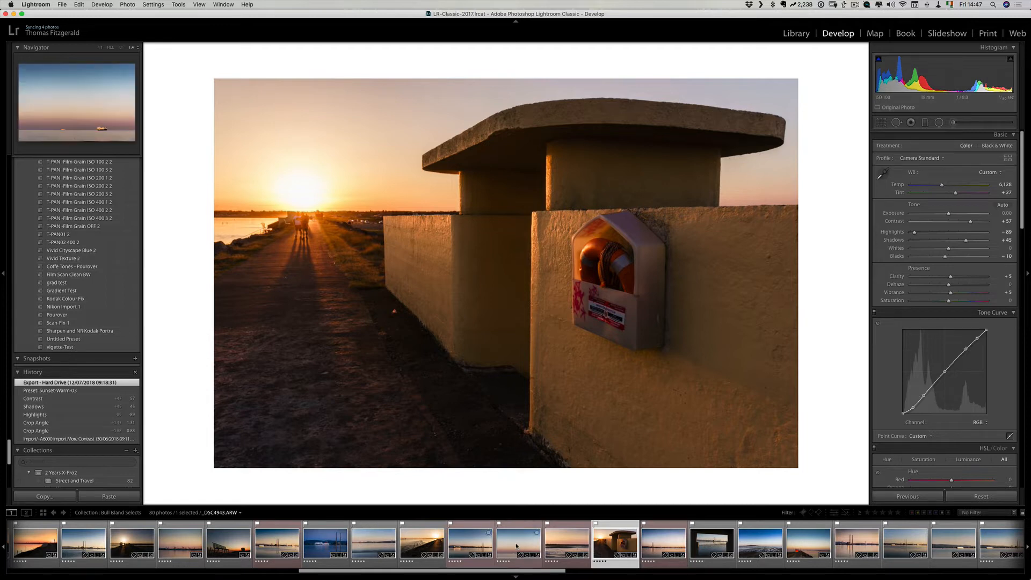
# Step: Revisit the ferry photo, then raise the harbour cranes photo's Whites to +69
pyautogui.click(518, 541)
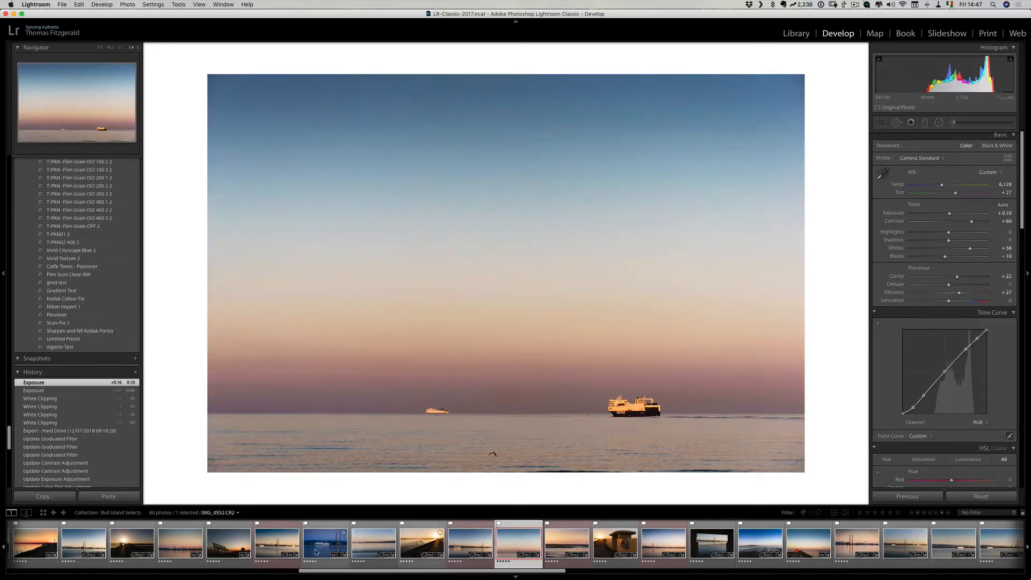
pyautogui.click(276, 541)
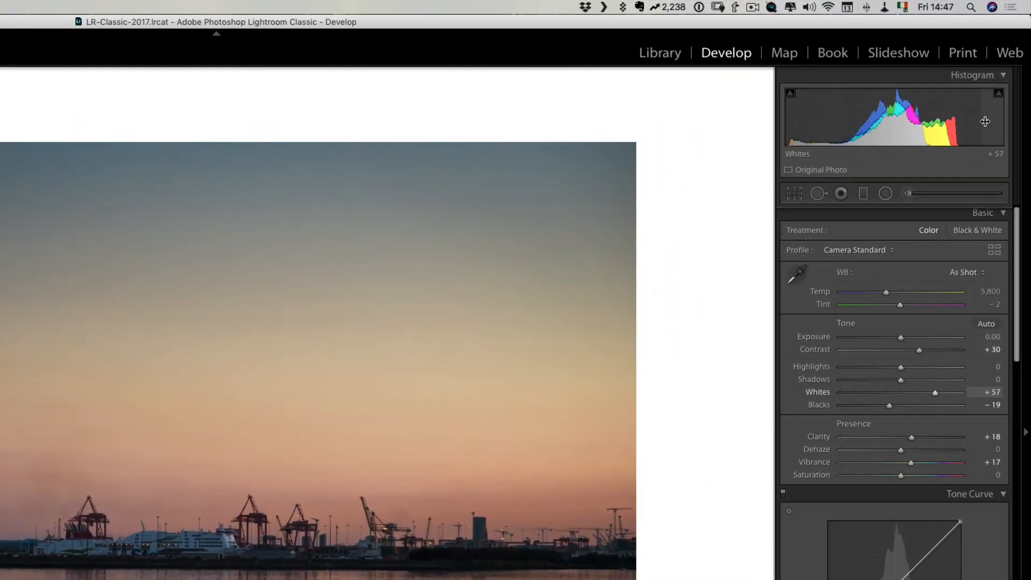
pyautogui.moveTo(935, 392); pyautogui.dragTo(940, 393)
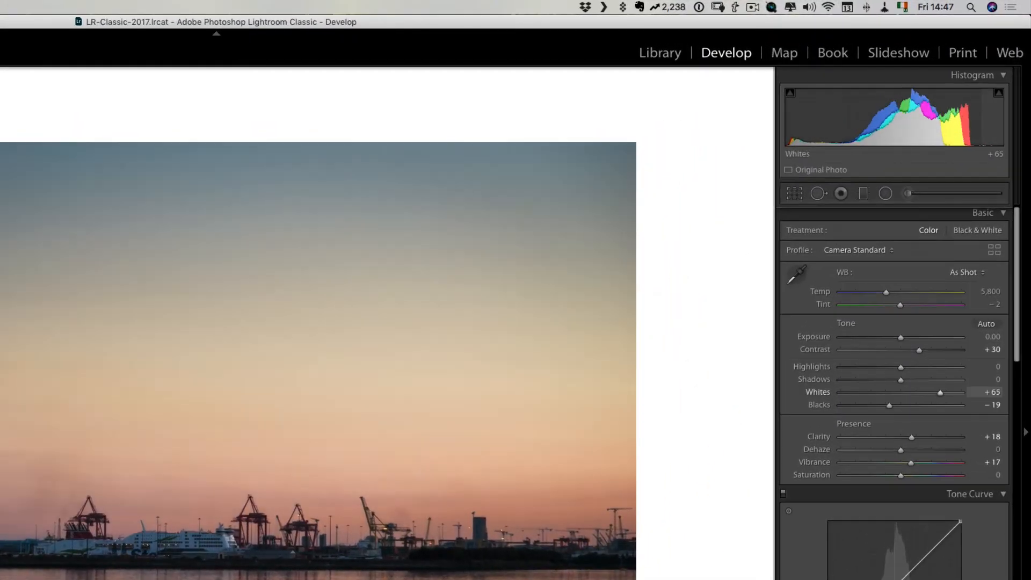
pyautogui.moveTo(940, 393); pyautogui.dragTo(941, 393)
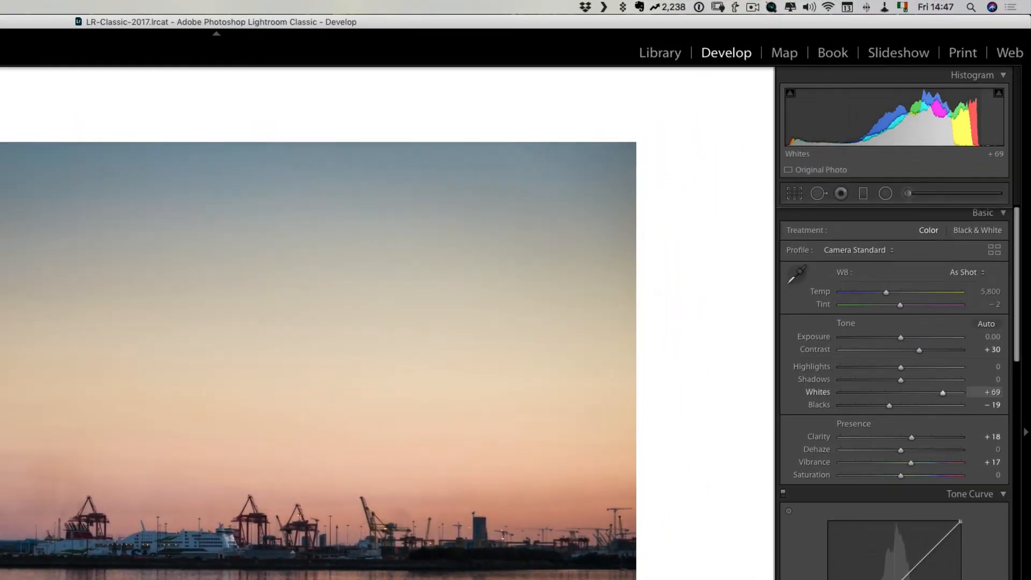
pyautogui.moveTo(942, 393); pyautogui.dragTo(940, 393)
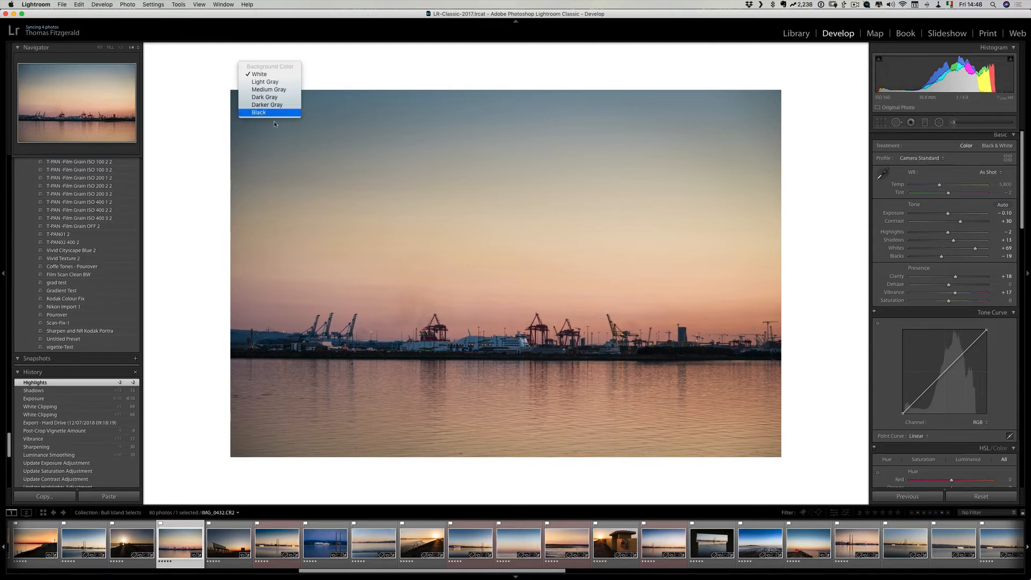
# Step: Switch the surround to Black, then turn on Show Proof via View > Soft Proofing
pyautogui.click(259, 113)
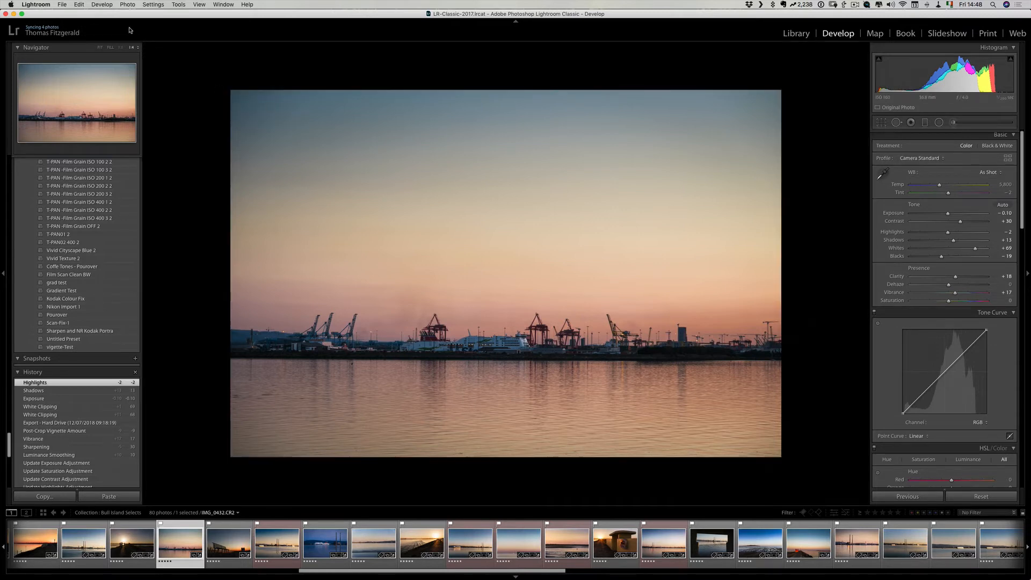
pyautogui.click(179, 4)
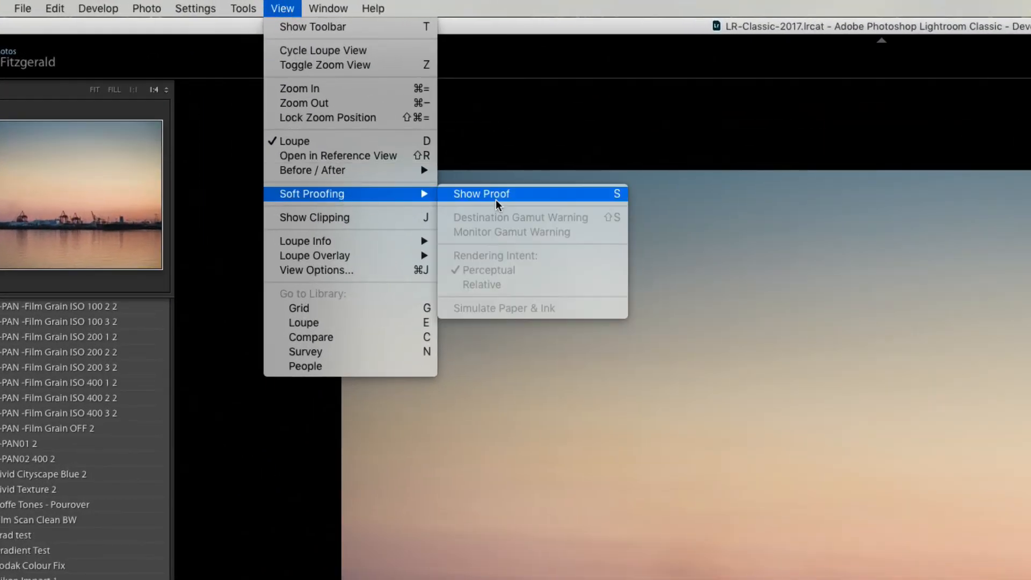
pyautogui.click(481, 193)
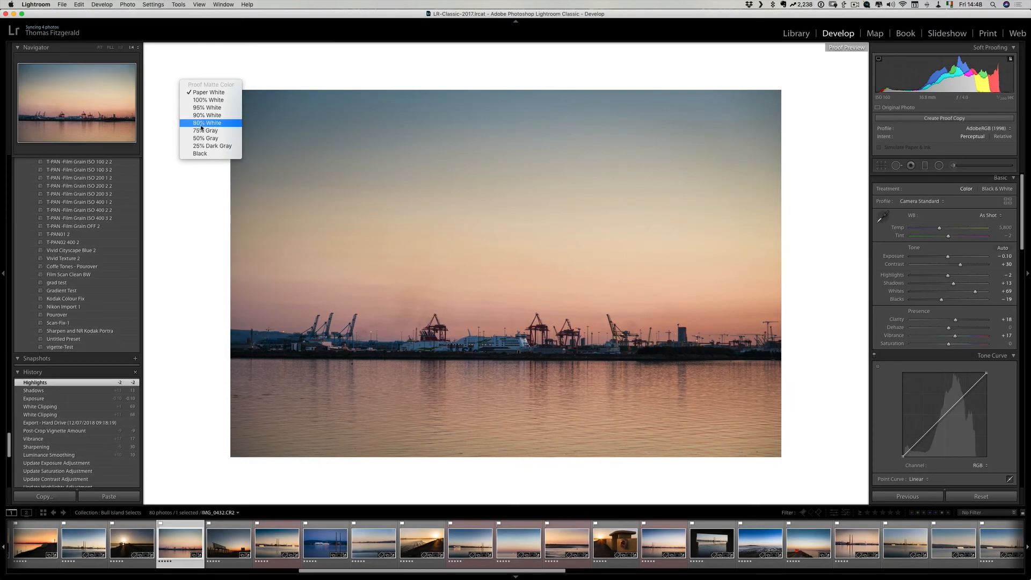
pyautogui.click(207, 123)
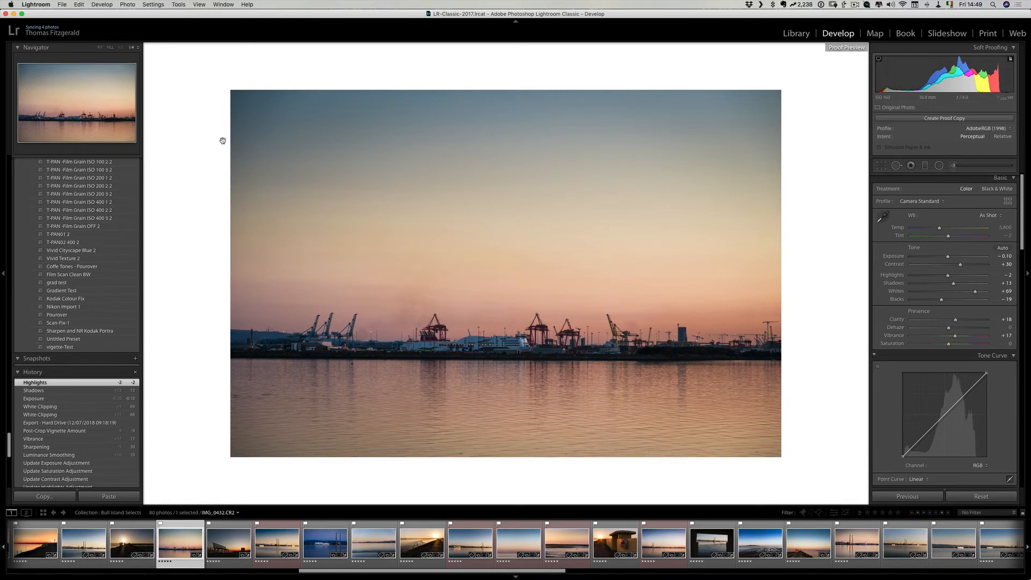
pyautogui.click(198, 5)
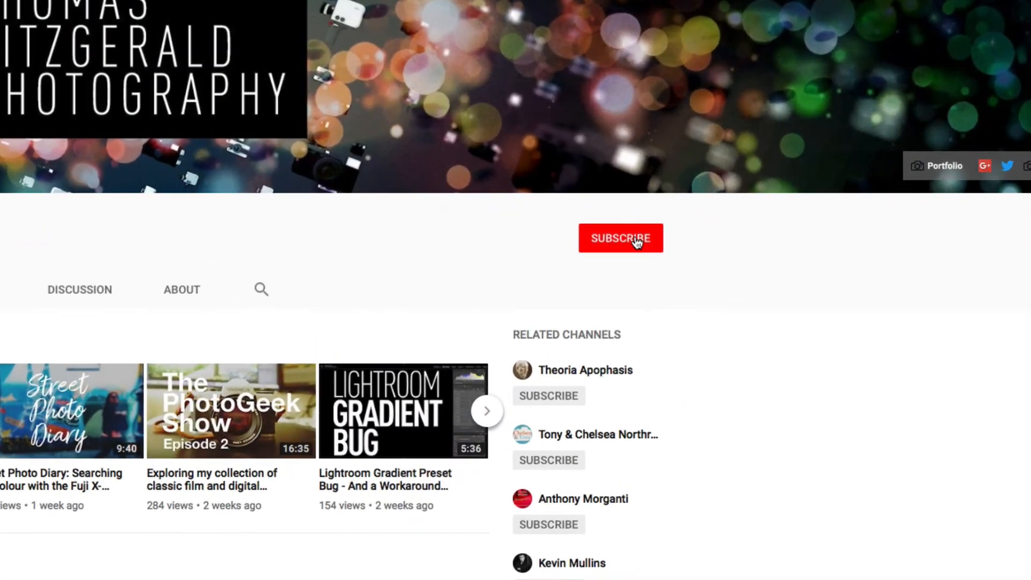
# Step: Subscribe to the photography channel on YouTube
pyautogui.click(619, 237)
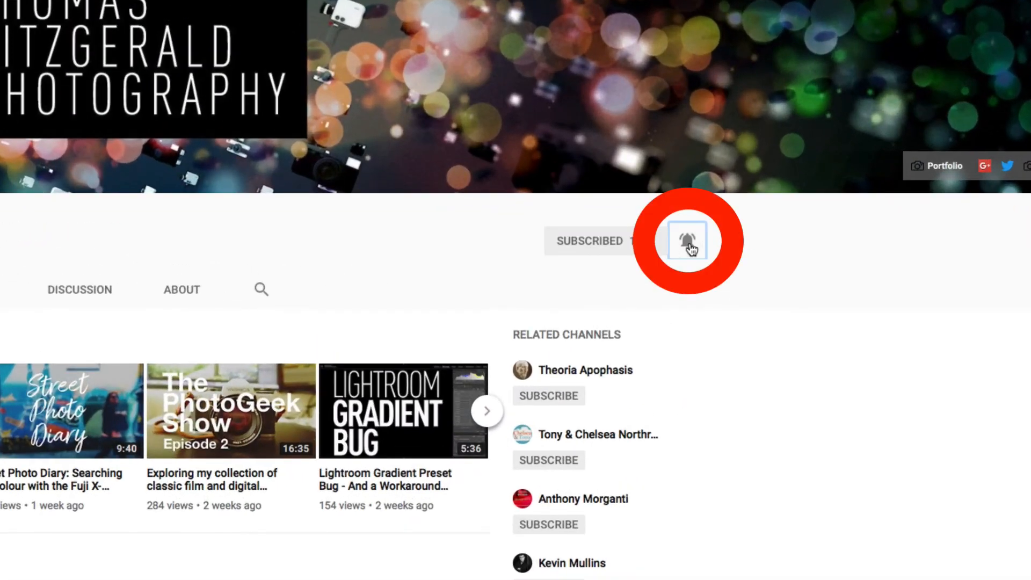